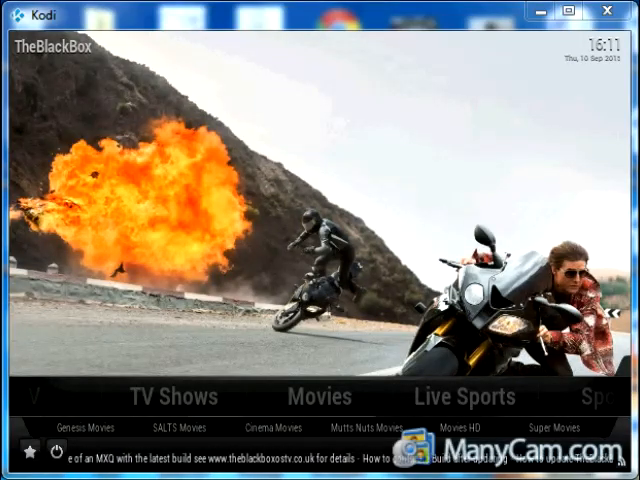
mouse_move(265, 65)
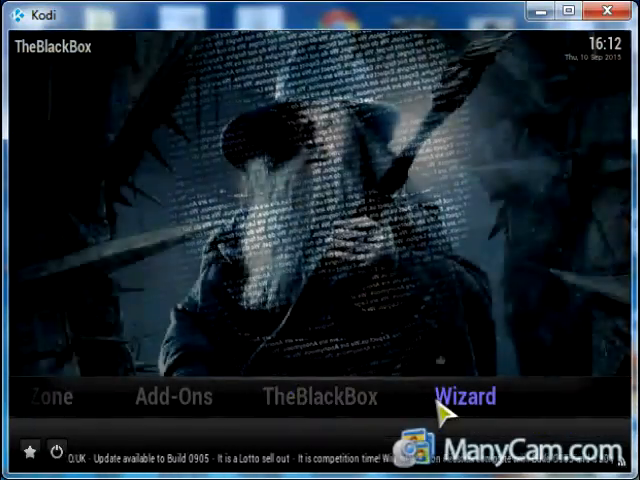
- Open Kodi's Settings and browse the Appearance, Video, TV and Music categories
click(321, 397)
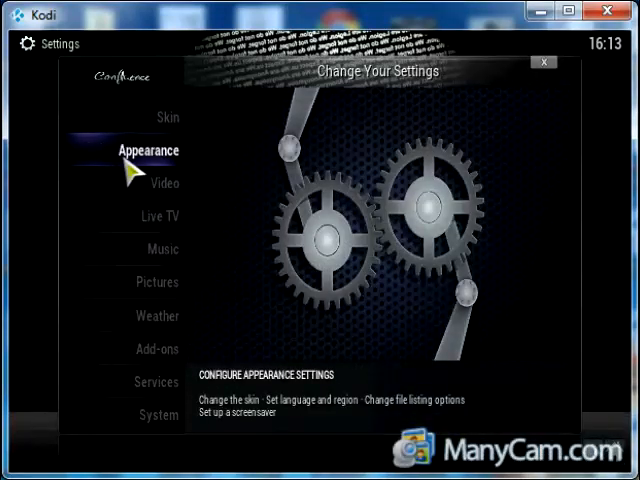
click(148, 150)
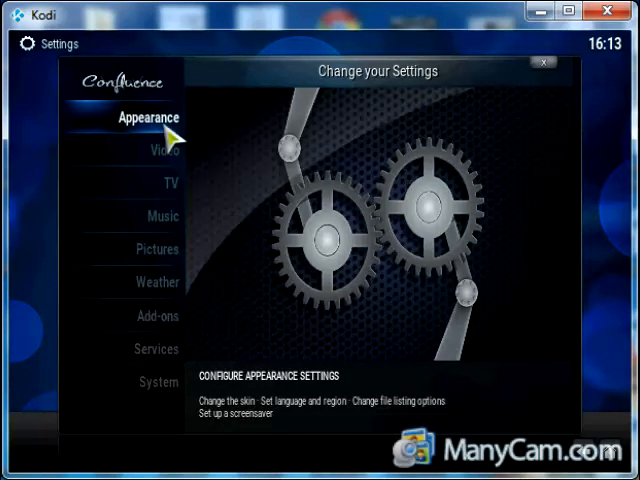
- Switch the interface skin to CCM Helix under Appearance and keep it
click(147, 117)
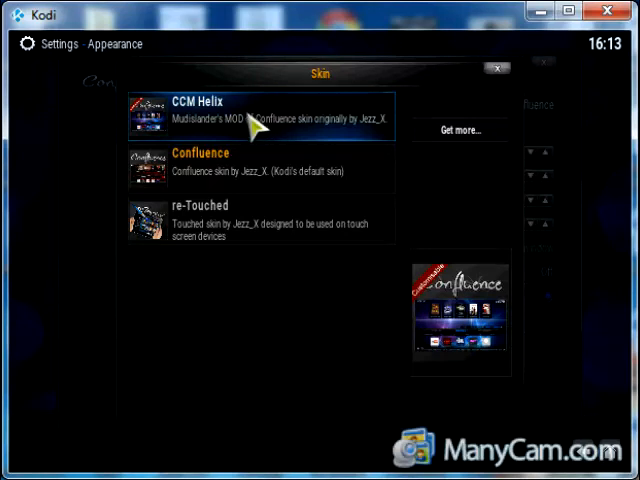
click(250, 115)
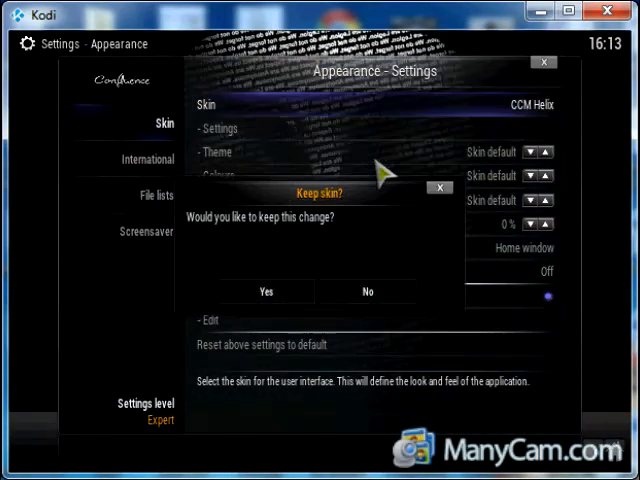
mouse_move(270, 290)
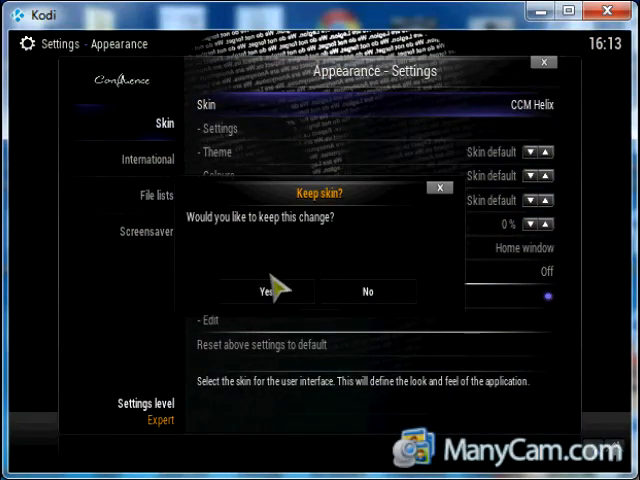
click(262, 291)
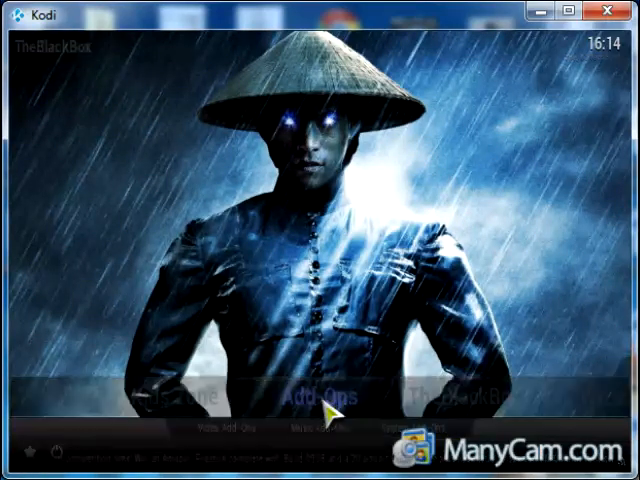
click(323, 398)
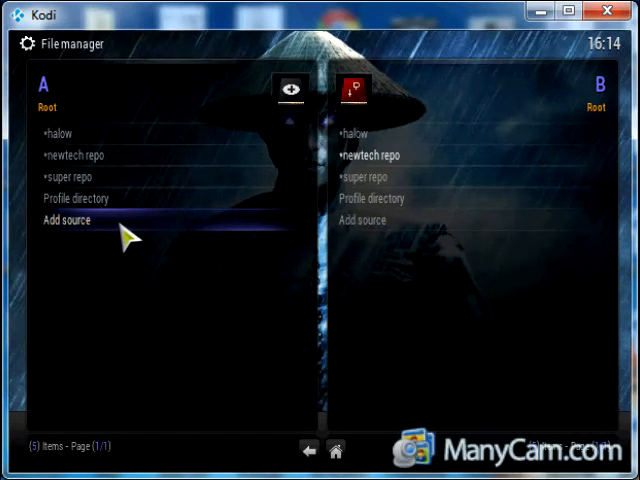
click(66, 220)
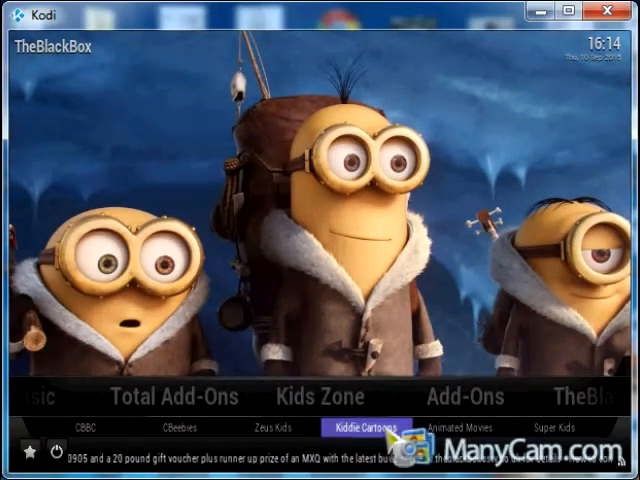
click(175, 427)
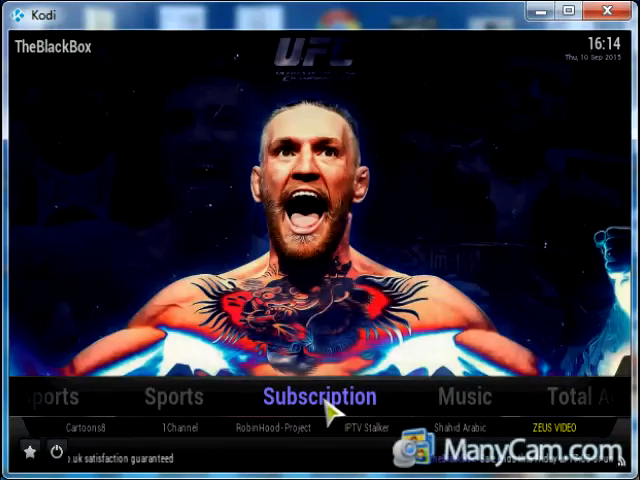
- Start a film stream from the IPTV Stalker add-on under Subscription
click(85, 427)
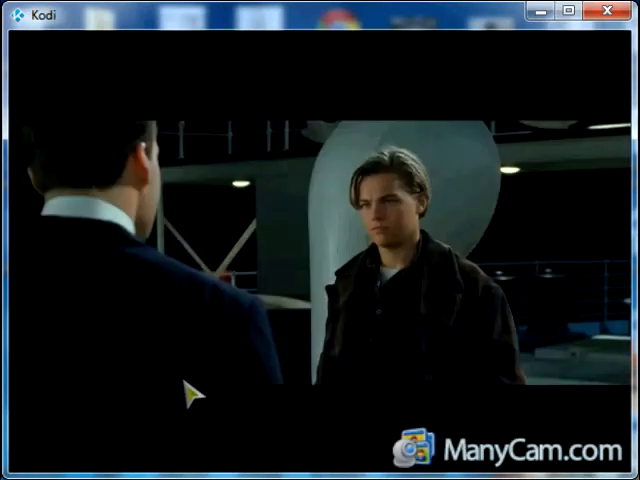
- Leave playback, then play and stop the Discovery Family channel
click(254, 452)
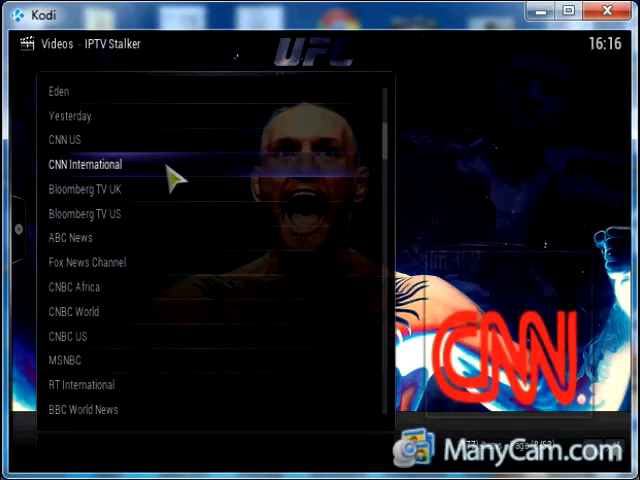
scroll(up, 3)
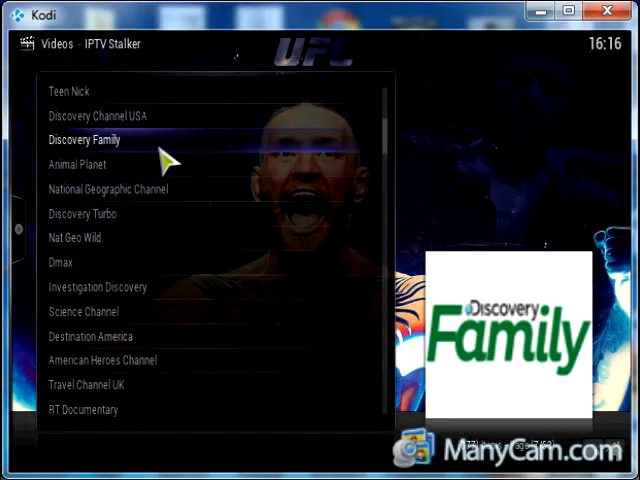
click(84, 140)
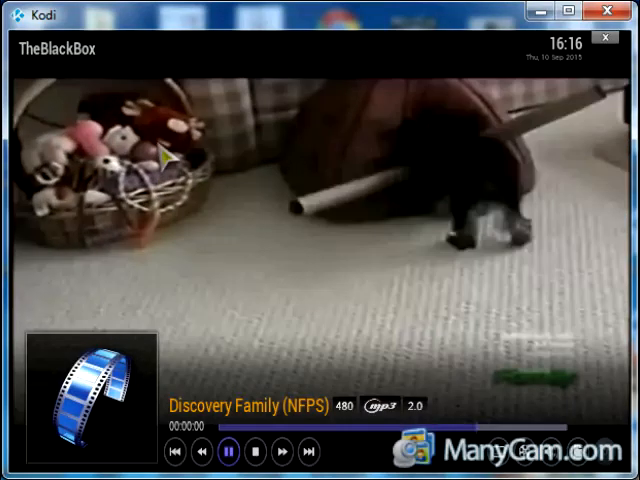
click(255, 452)
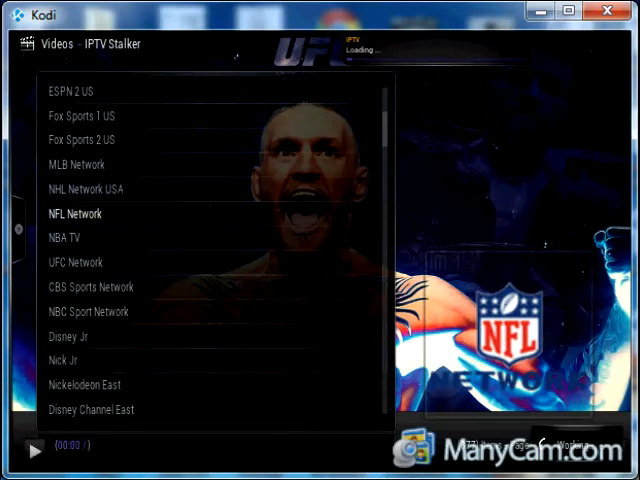
- Open NFL Network, then scroll down and start the History channel
click(75, 213)
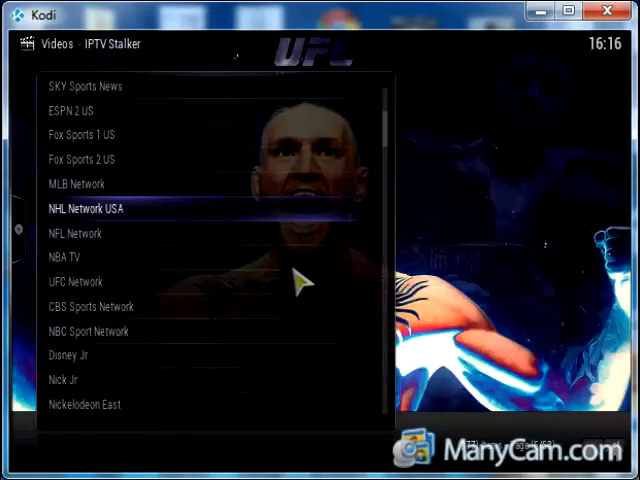
scroll(down, 3)
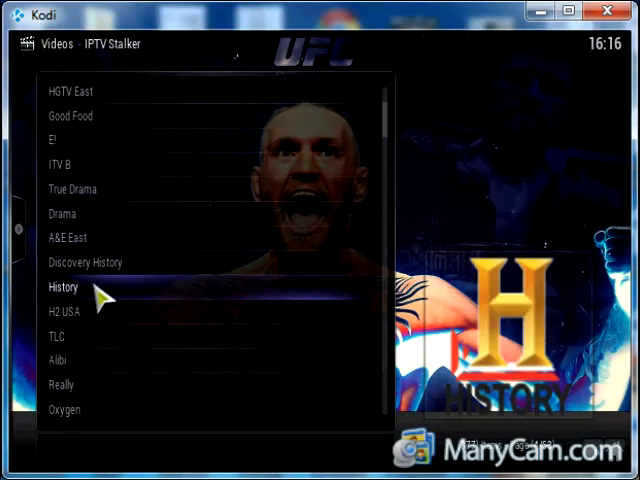
click(63, 287)
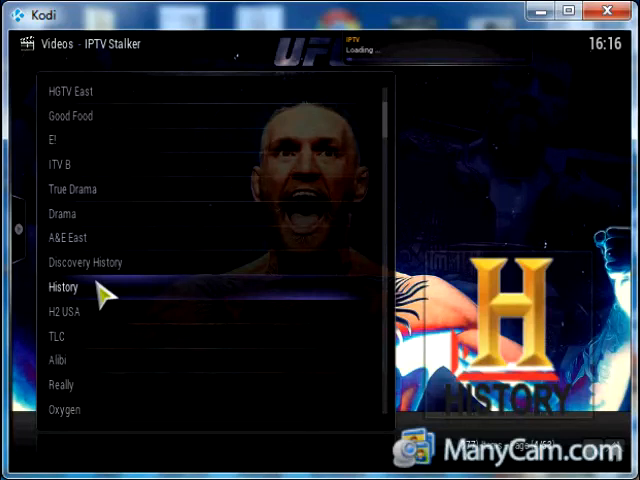
click(63, 287)
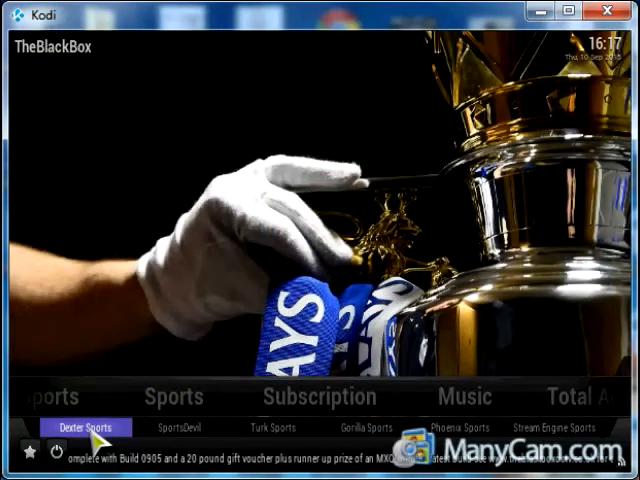
- Browse the Sports submenu add-ons on TheBlackBox home screen, then open Settings
click(368, 427)
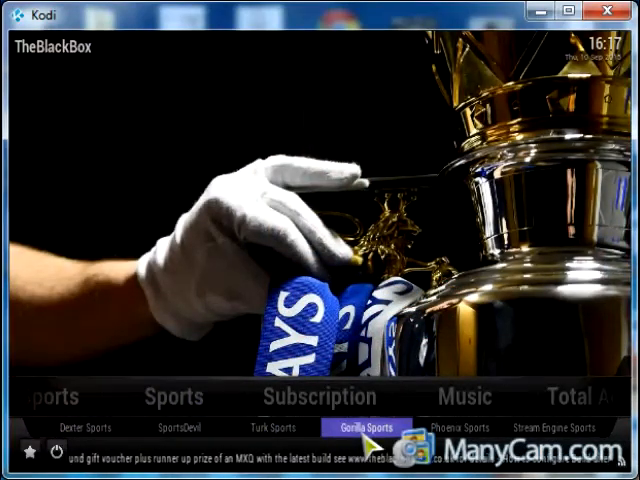
click(465, 397)
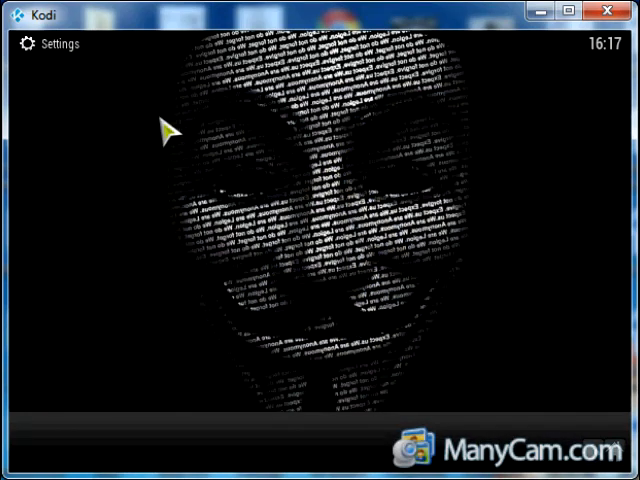
- Open Skin settings and scroll Submenu Choices to the Subscription Submenu Set
click(149, 208)
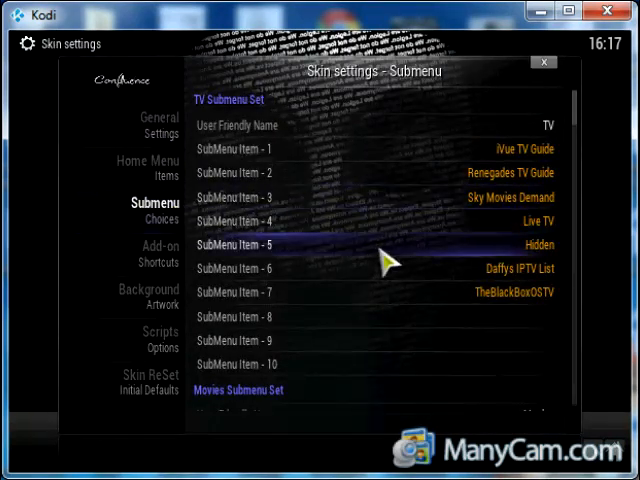
scroll(down, 3)
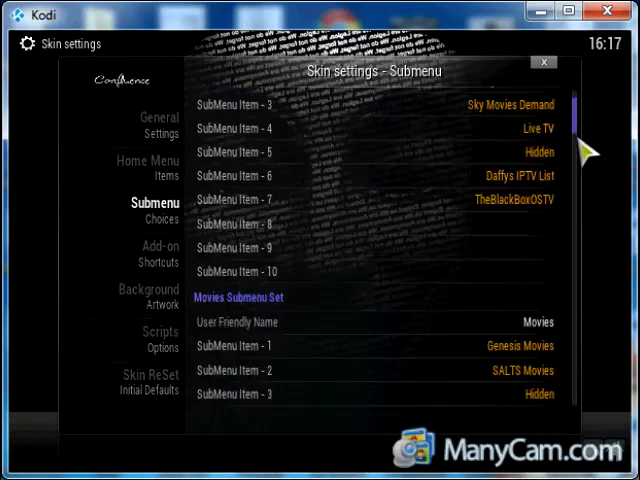
scroll(down, 3)
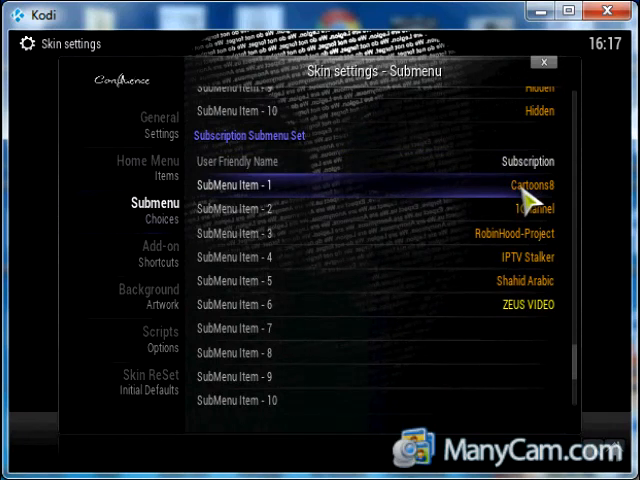
mouse_move(535, 205)
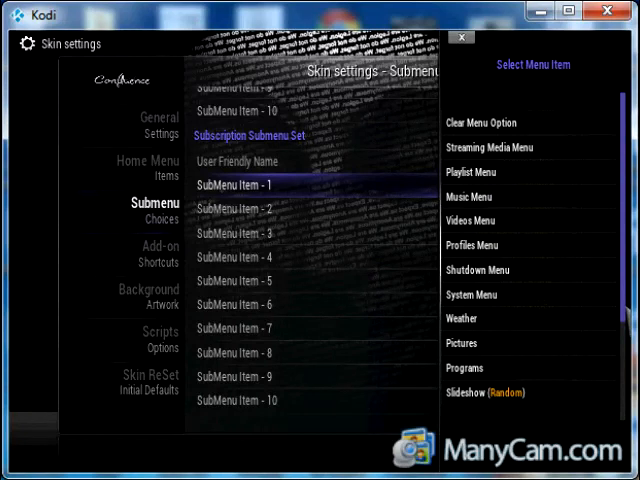
- Pick Add-on for SubMenu Item 1 and scroll the add-on list
scroll(down, 3)
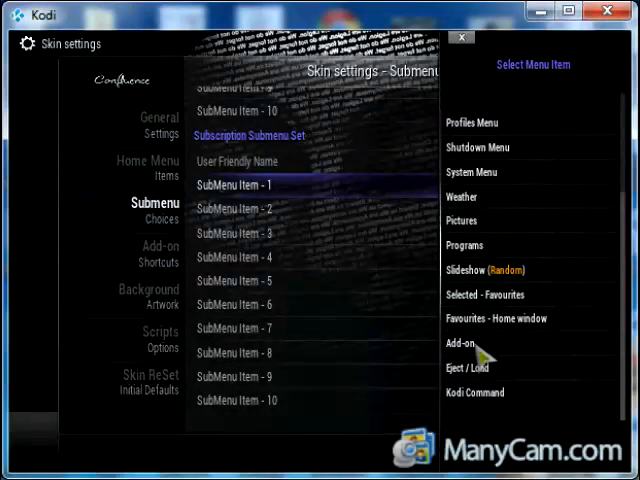
click(456, 342)
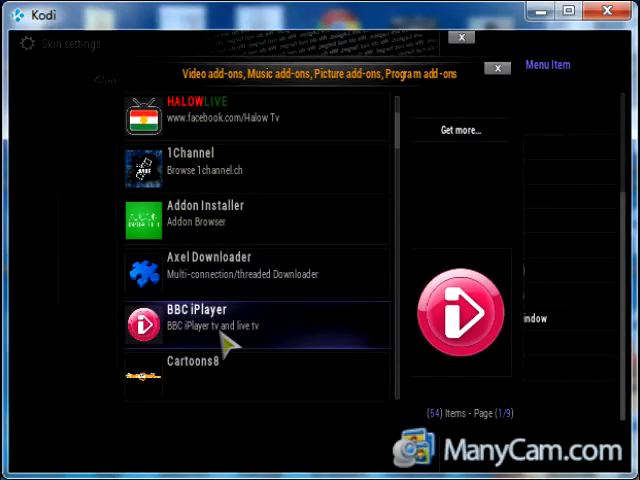
scroll(down, 3)
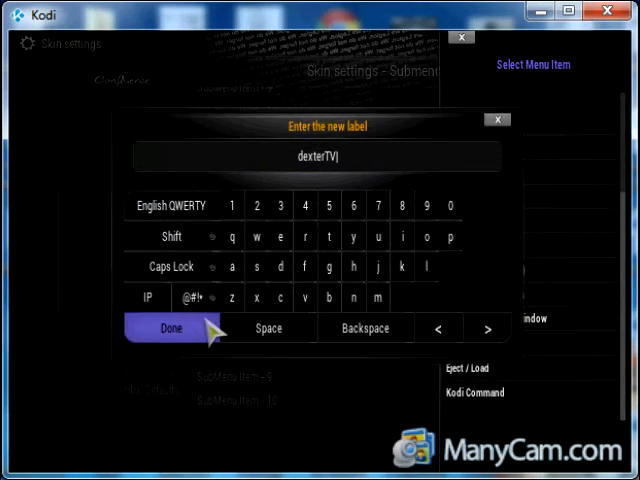
- Confirm dexterTV as the first Subscription submenu item's label
click(170, 328)
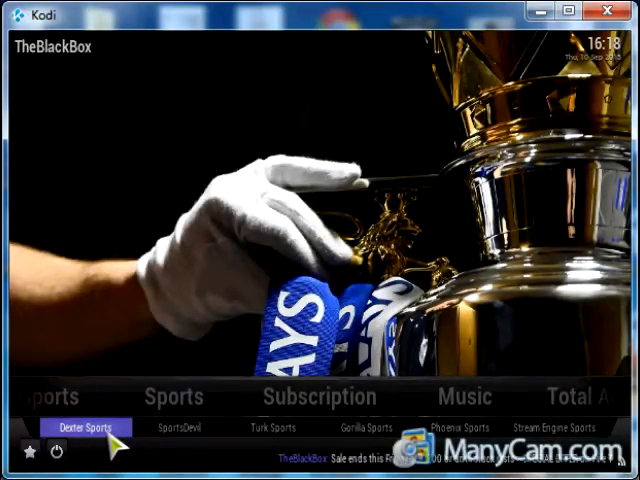
- Highlight Turk Sports in the Sports submenu on TheBlackBox home screen
click(269, 427)
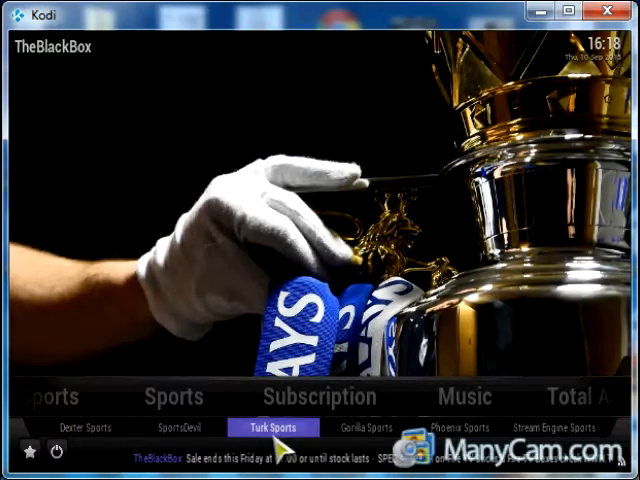